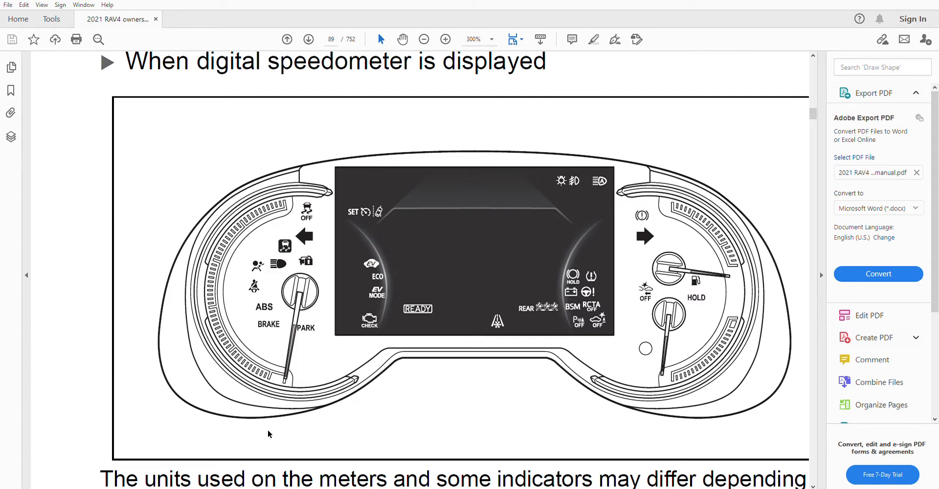
pyautogui.moveTo(285, 420)
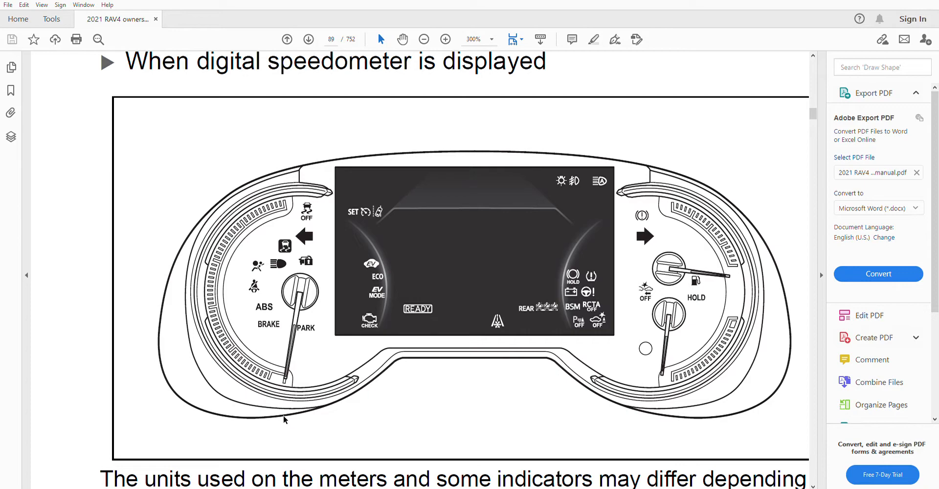
# Magnify the ABS and BRAKE gauge area to 800% and scroll down past the cluster illustration.
pyautogui.click(445, 39)
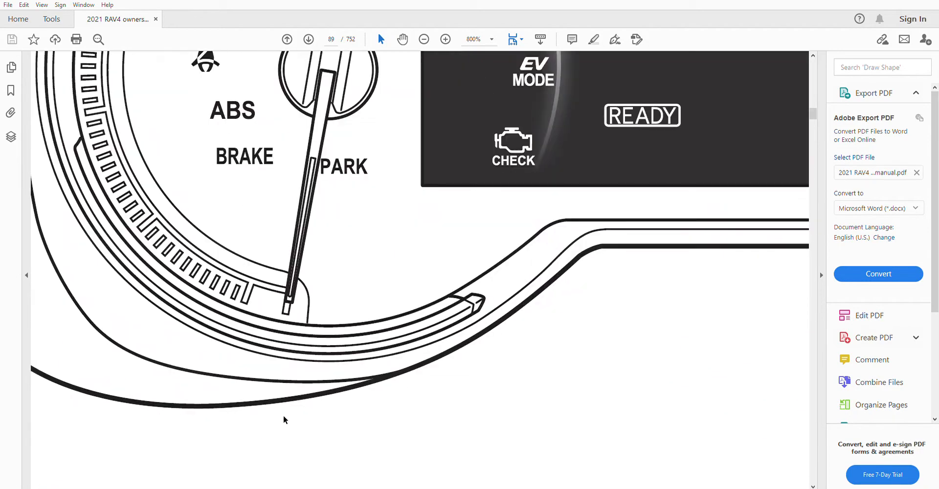
pyautogui.scroll(-3)
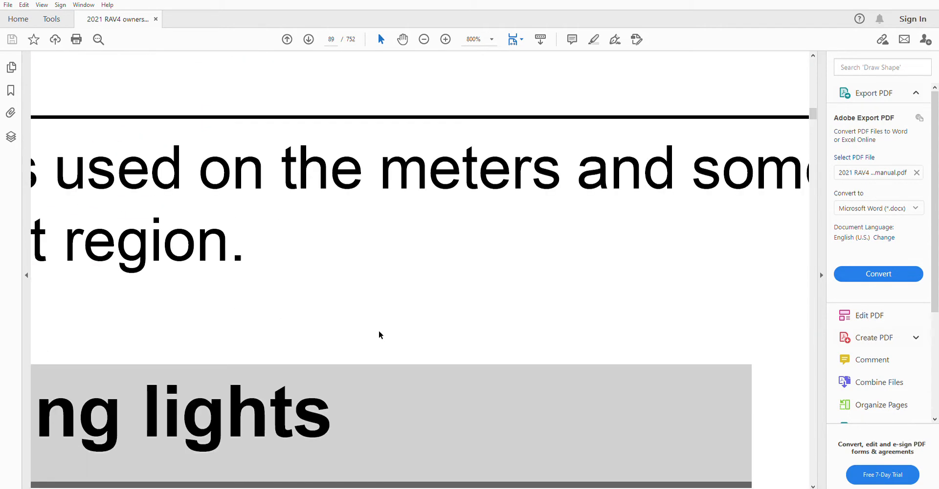
# Show page 90's warning lights, magnifying the hybrid system overheat text, then settle on the coolant entries.
pyautogui.click(424, 40)
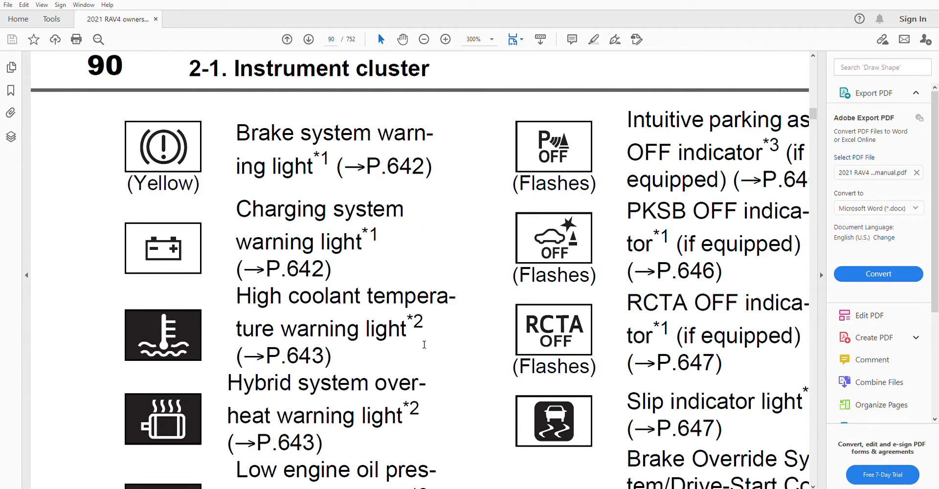
pyautogui.moveTo(425, 348)
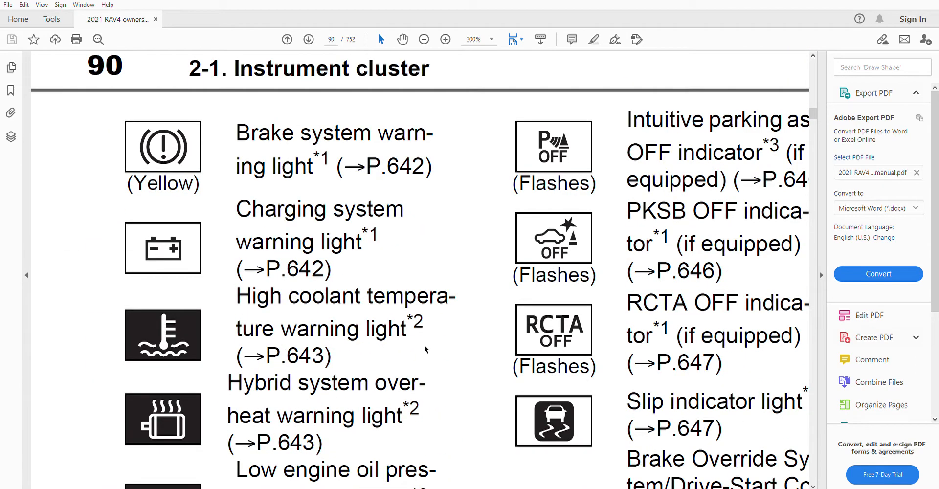
pyautogui.moveTo(425, 348)
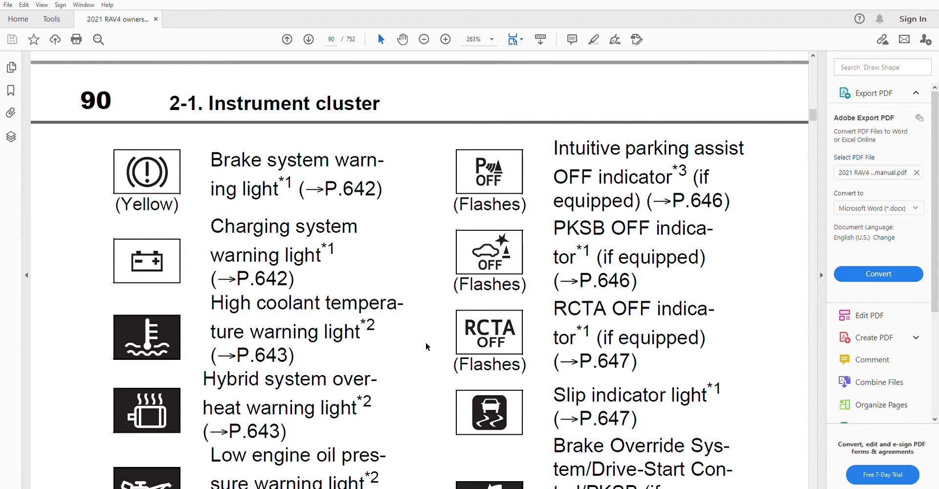
pyautogui.moveTo(438, 353)
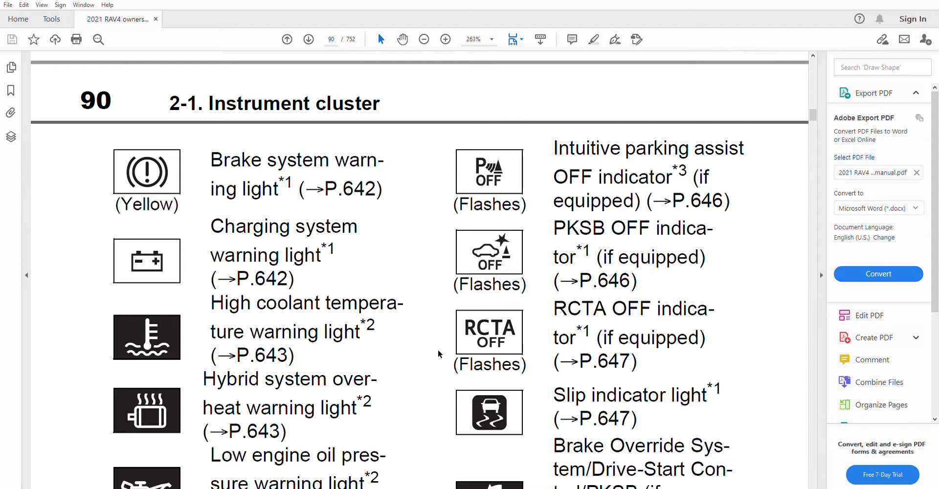
pyautogui.moveTo(425, 370)
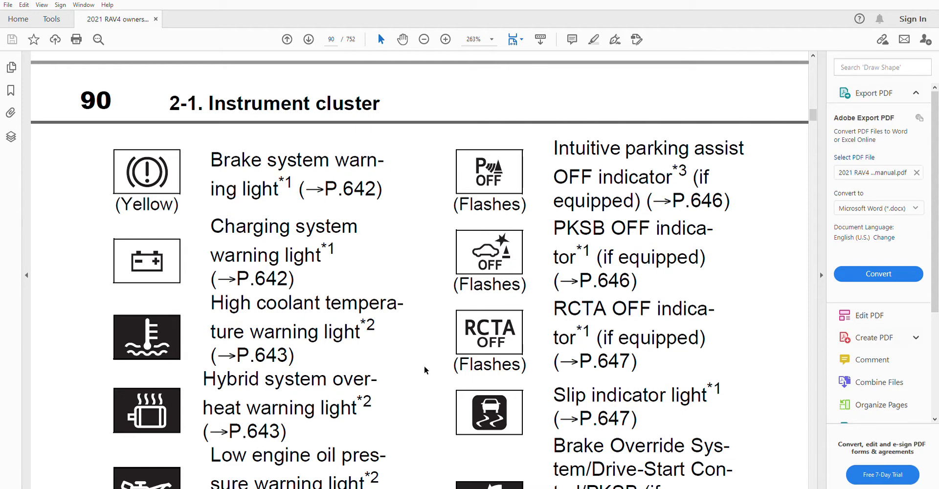
pyautogui.moveTo(421, 384)
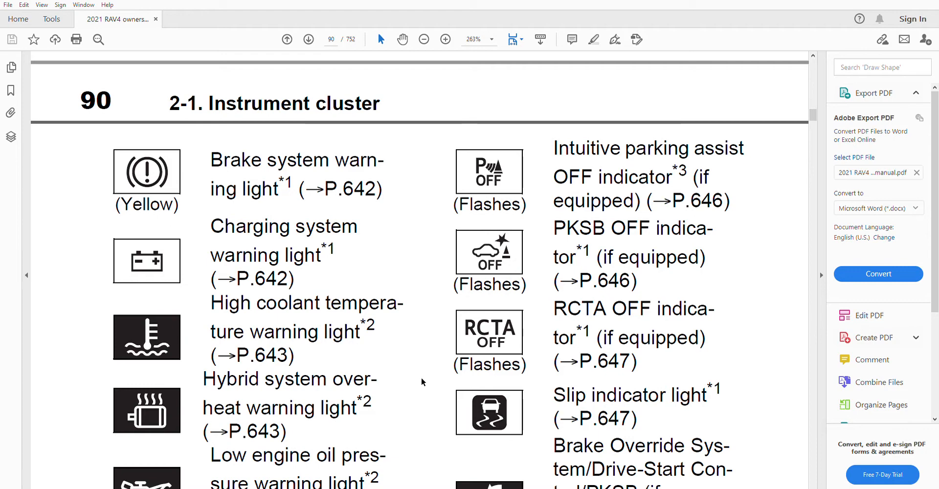
pyautogui.click(446, 40)
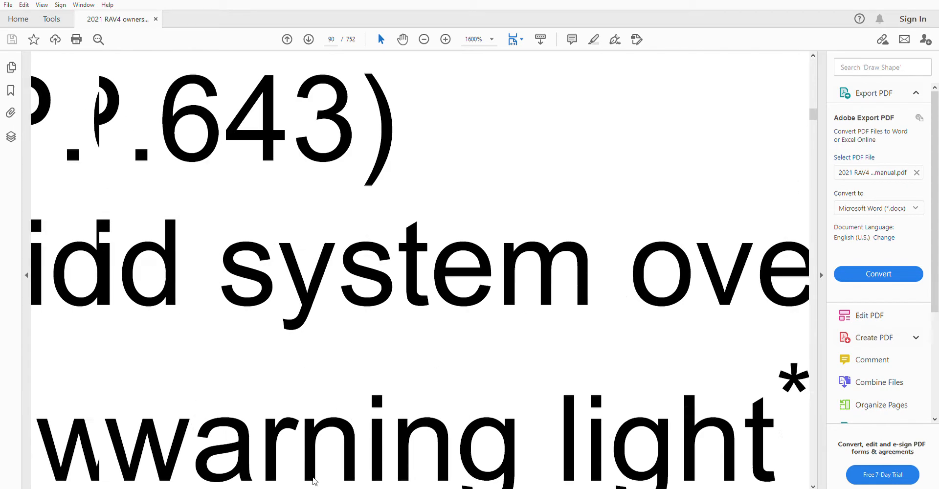
pyautogui.click(424, 40)
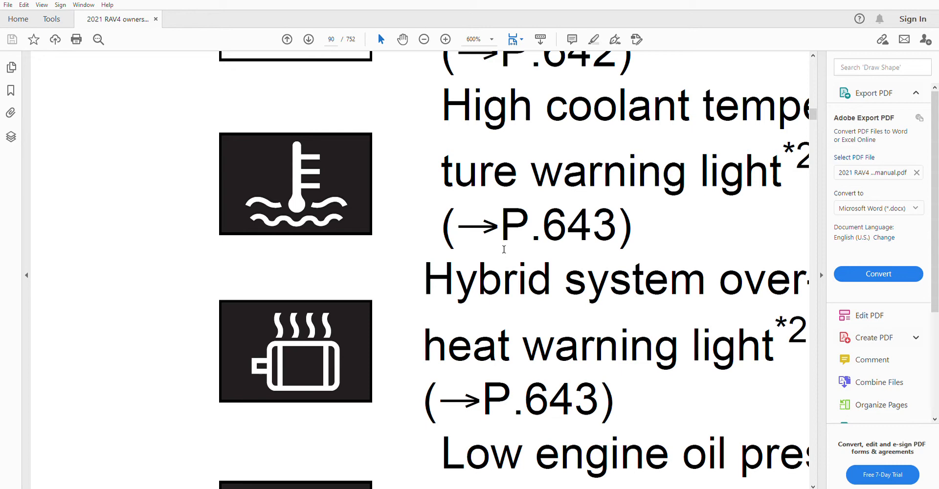
pyautogui.moveTo(505, 285)
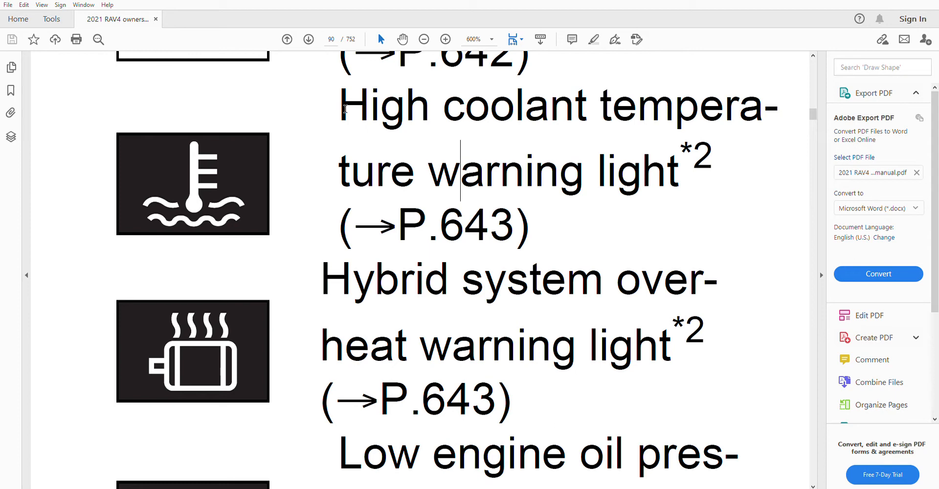
pyautogui.moveTo(348, 187)
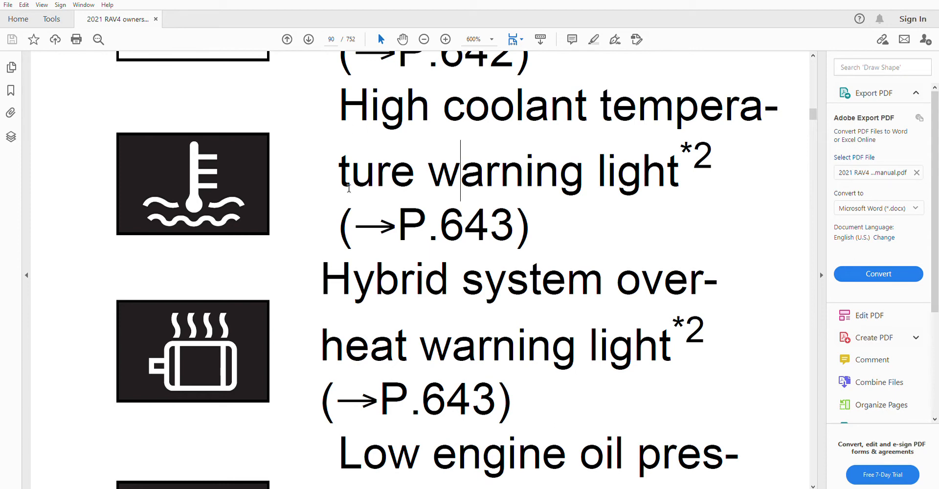
# Zoom in on the U.S.A. ABS warning icon and its label.
pyautogui.click(424, 39)
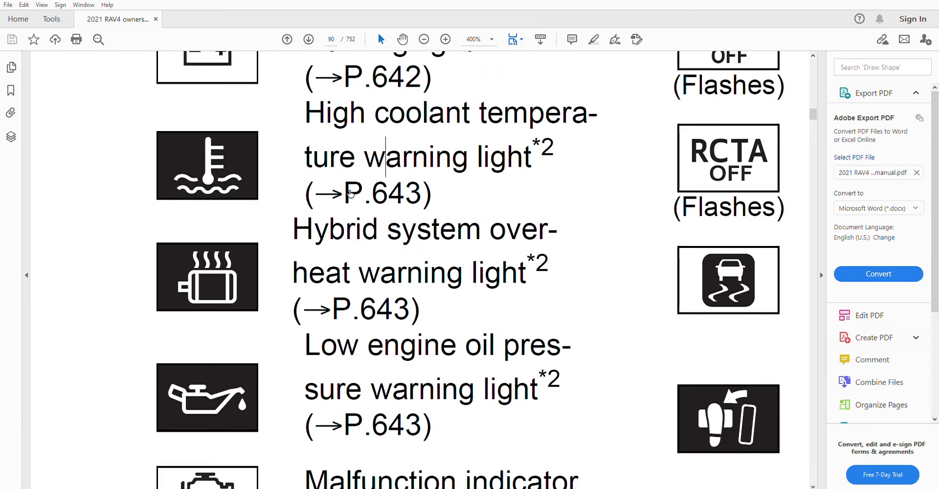
pyautogui.scroll(-3)
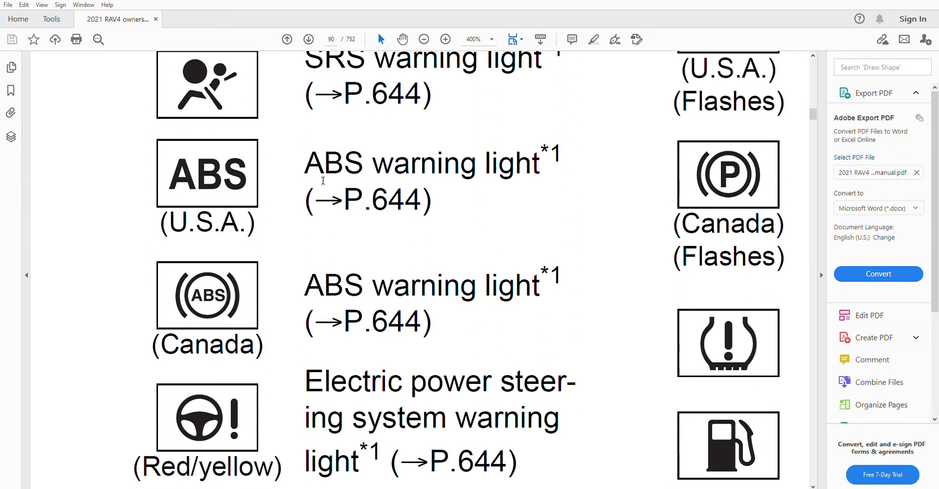
pyautogui.click(445, 40)
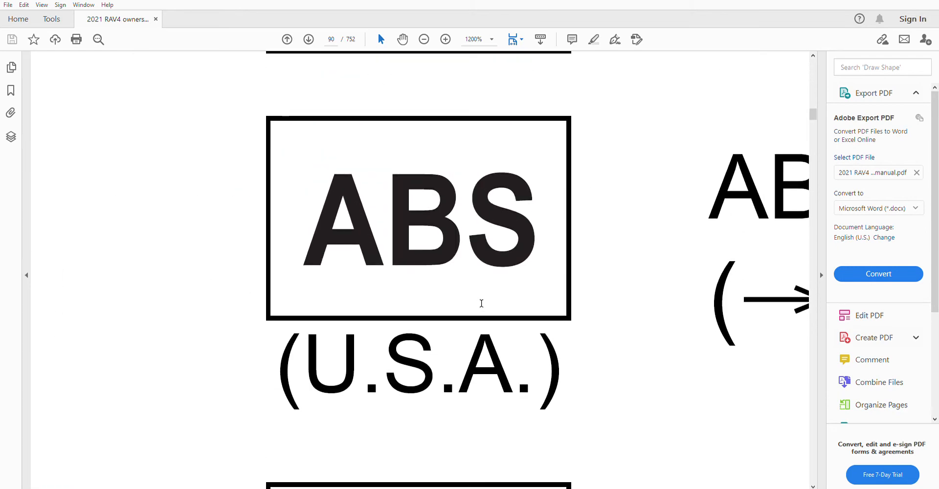
pyautogui.moveTo(271, 486)
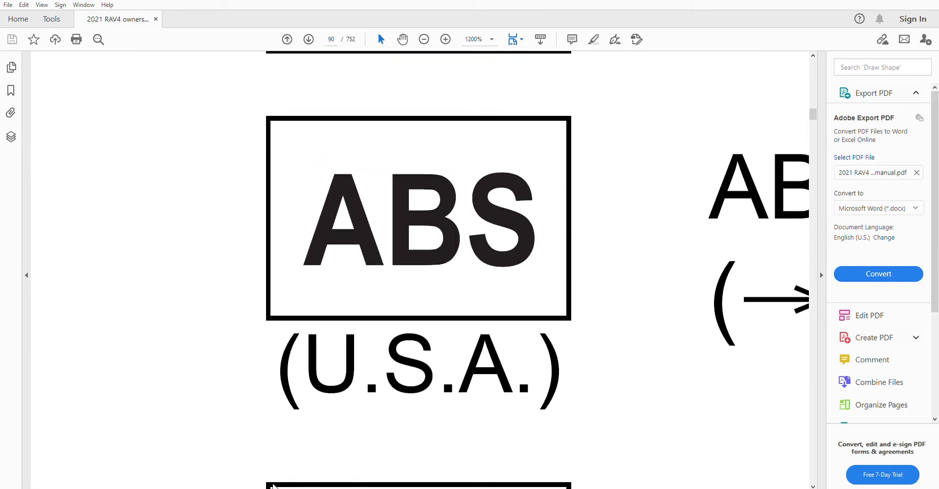
pyautogui.click(423, 40)
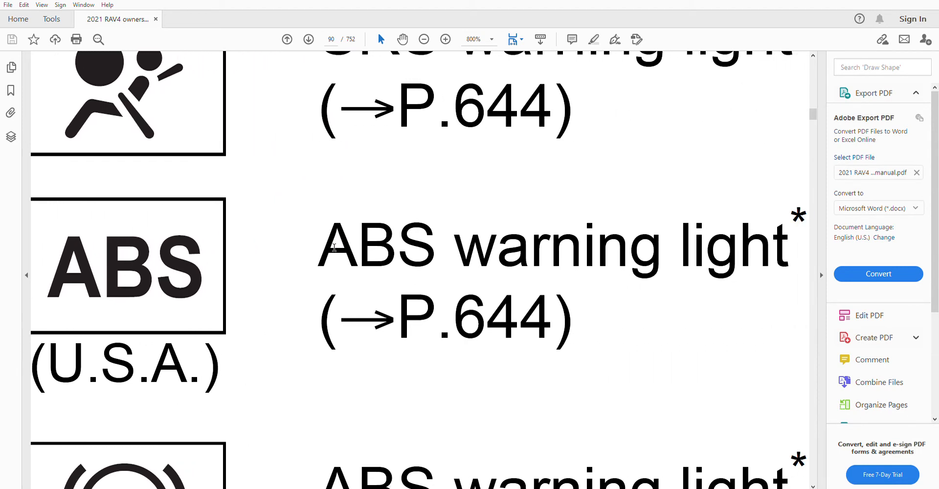
# Highlight the 'ABS warning light' text, then scroll to page 91's headlight indicators.
pyautogui.moveTo(320, 246); pyautogui.dragTo(779, 245)
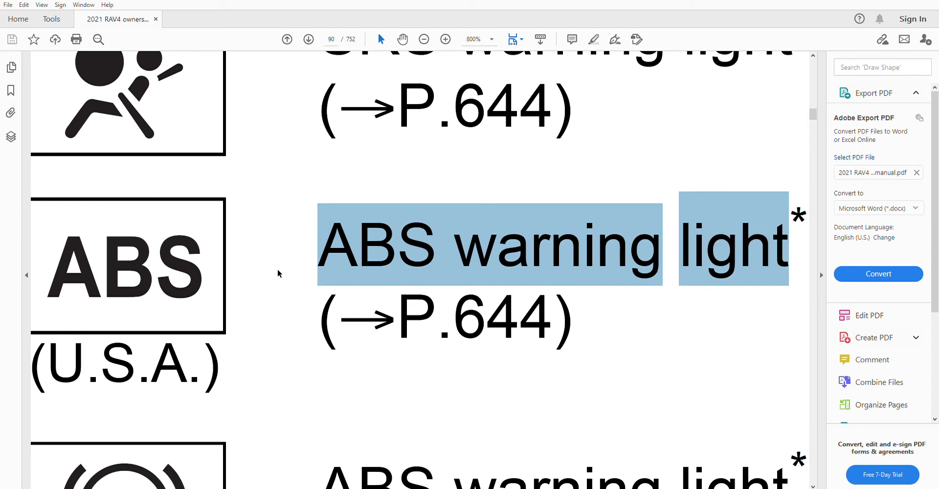
pyautogui.moveTo(285, 268)
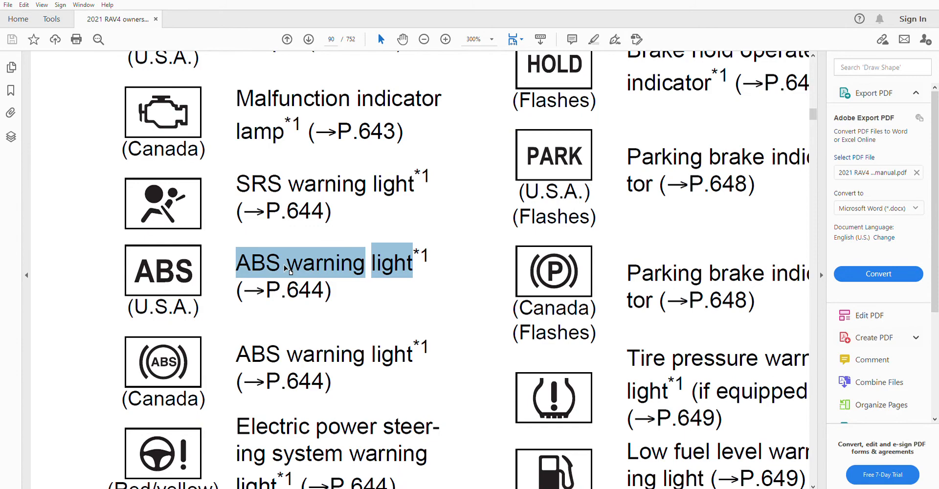
pyautogui.click(423, 39)
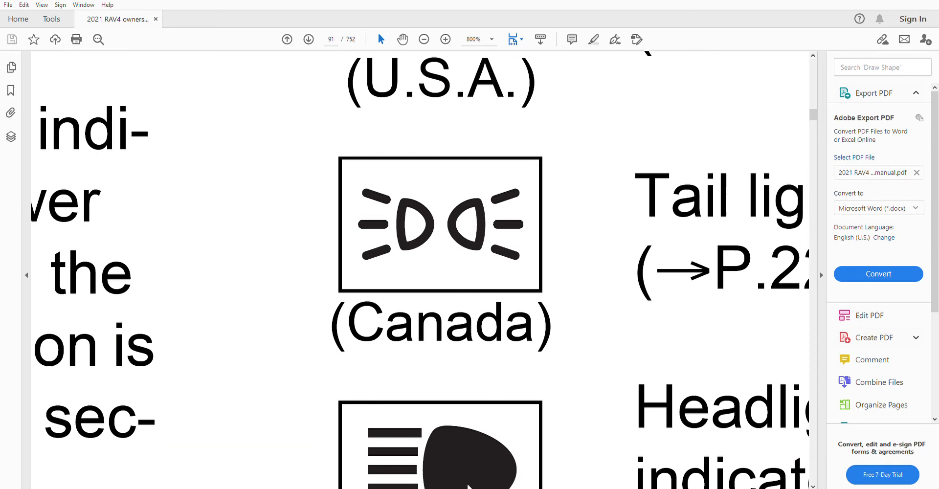
pyautogui.scroll(-3)
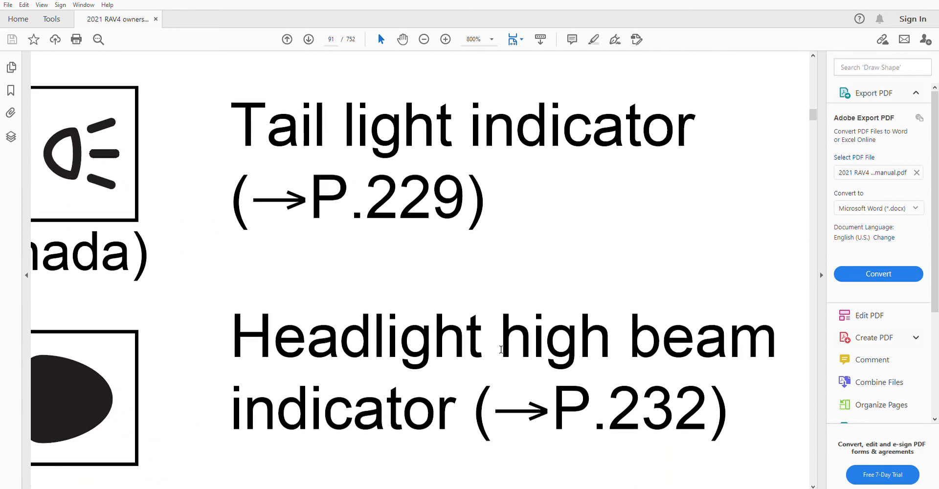
# Highlight 'Headlight high beam' on page 91 and zoom out to 200% to show the indicator list.
pyautogui.click(423, 40)
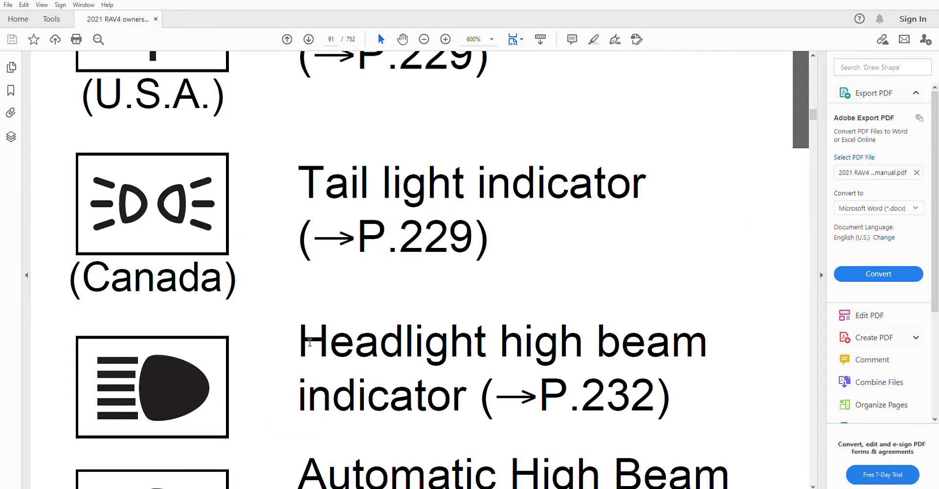
pyautogui.moveTo(298, 341); pyautogui.dragTo(698, 342)
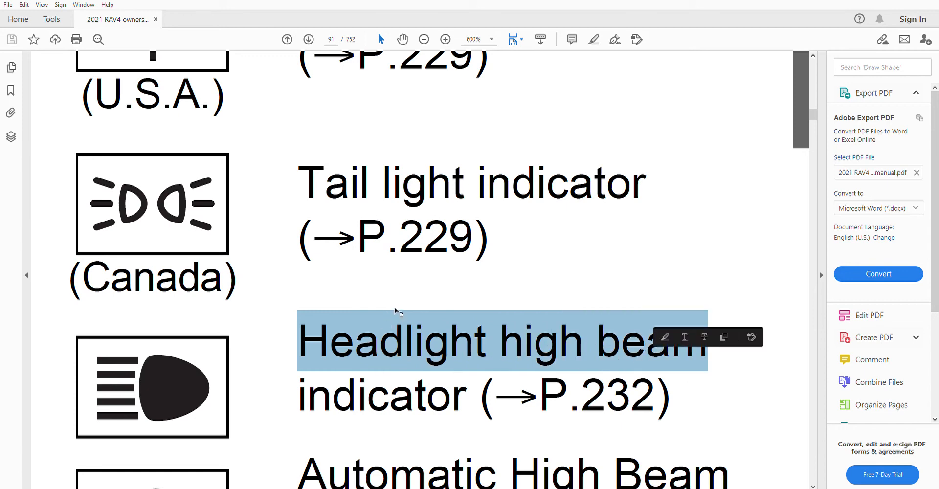
pyautogui.moveTo(459, 289)
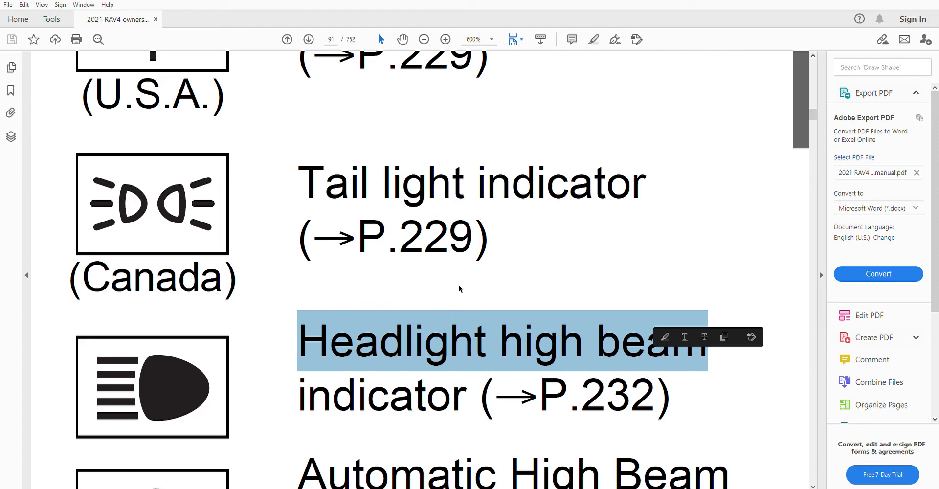
pyautogui.click(424, 39)
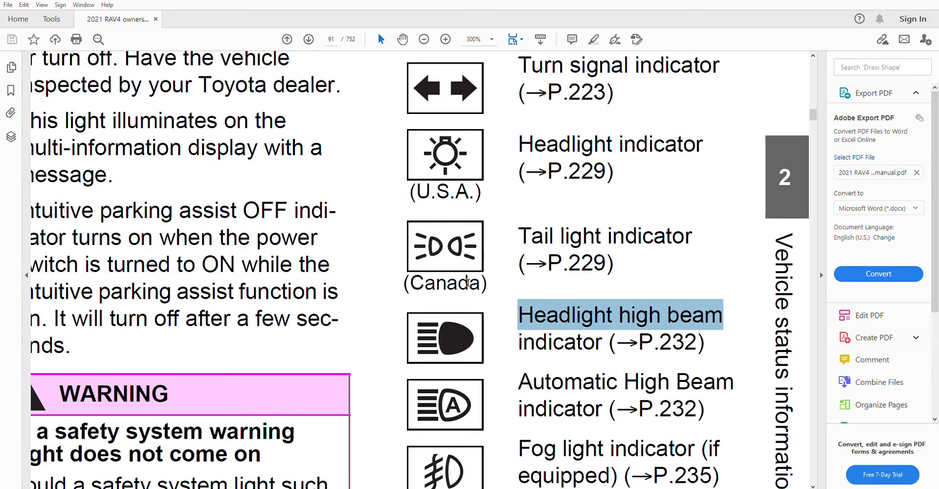
pyautogui.click(424, 39)
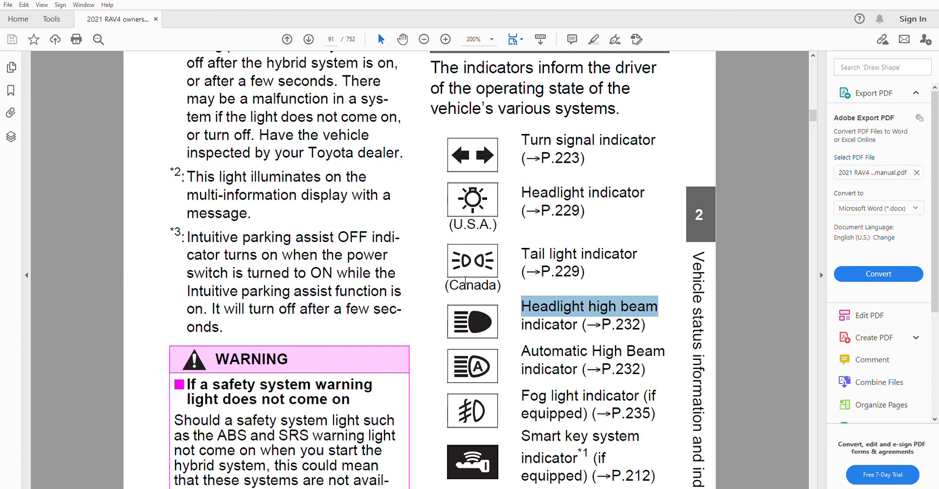
pyautogui.moveTo(465, 280)
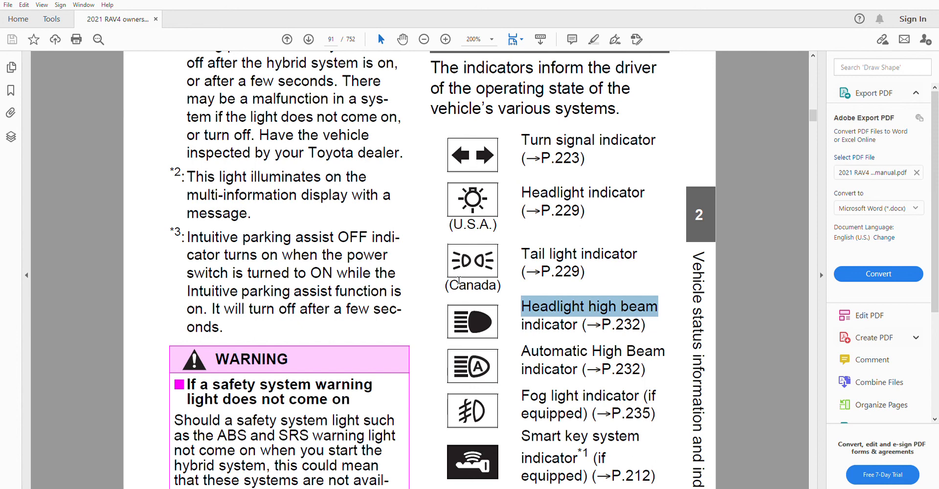
pyautogui.moveTo(608, 262)
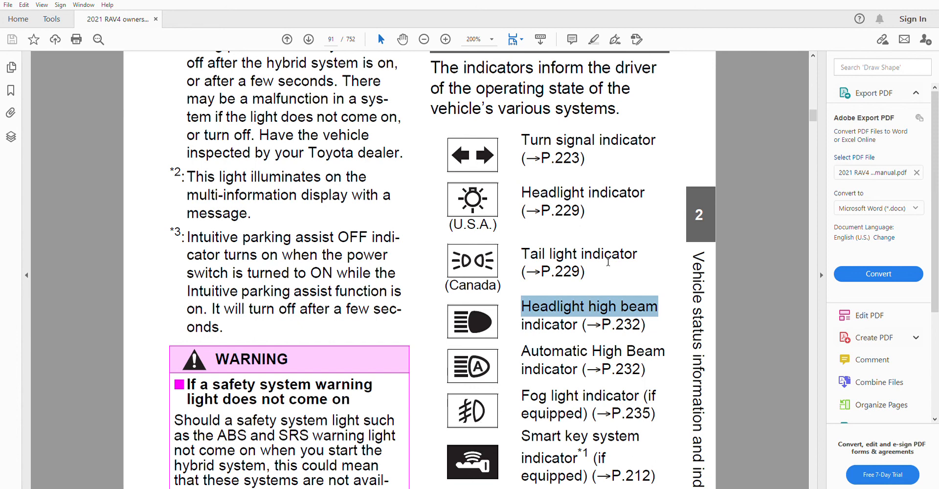